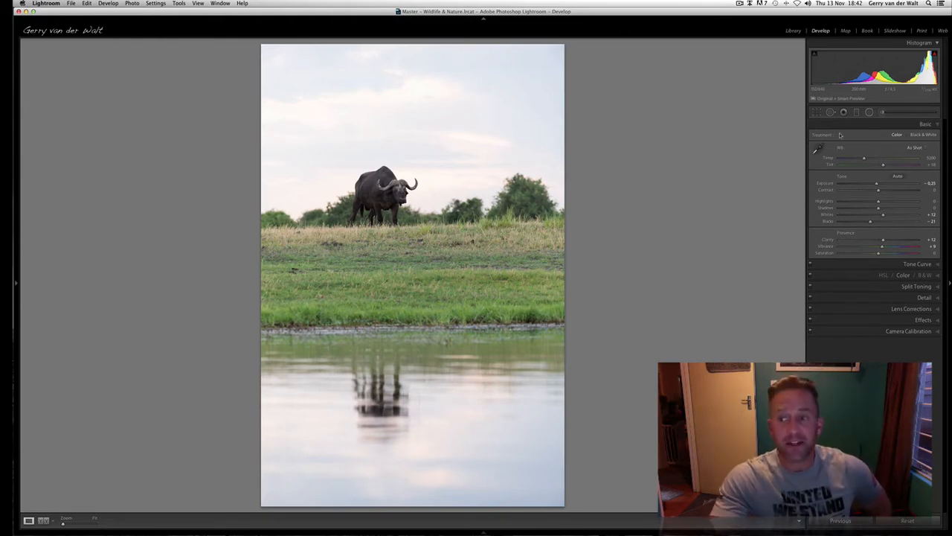
Collapse the Basic panel so only the Develop panel headings are listed
{"action": "left_click", "coordinate": [925, 124]}
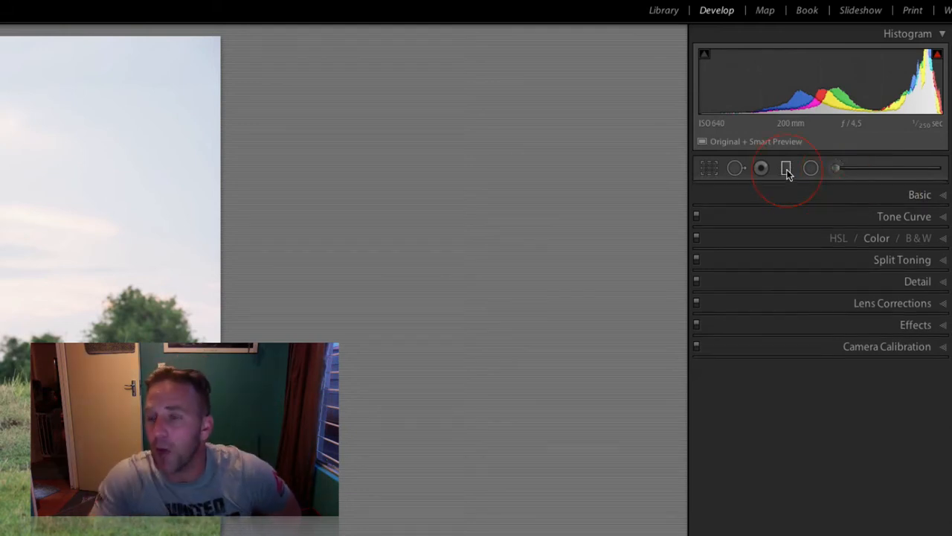
{"action": "left_click", "coordinate": [787, 167]}
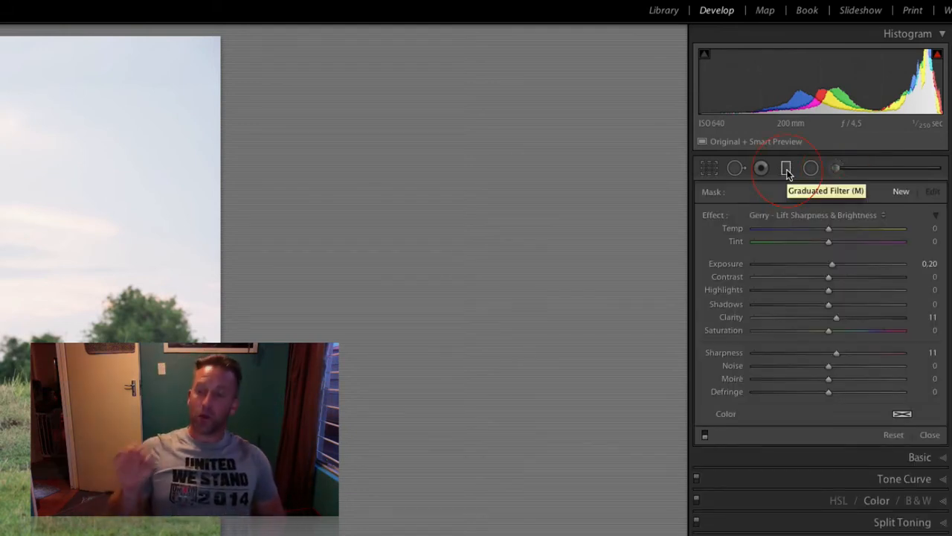
{"action": "key", "text": "m"}
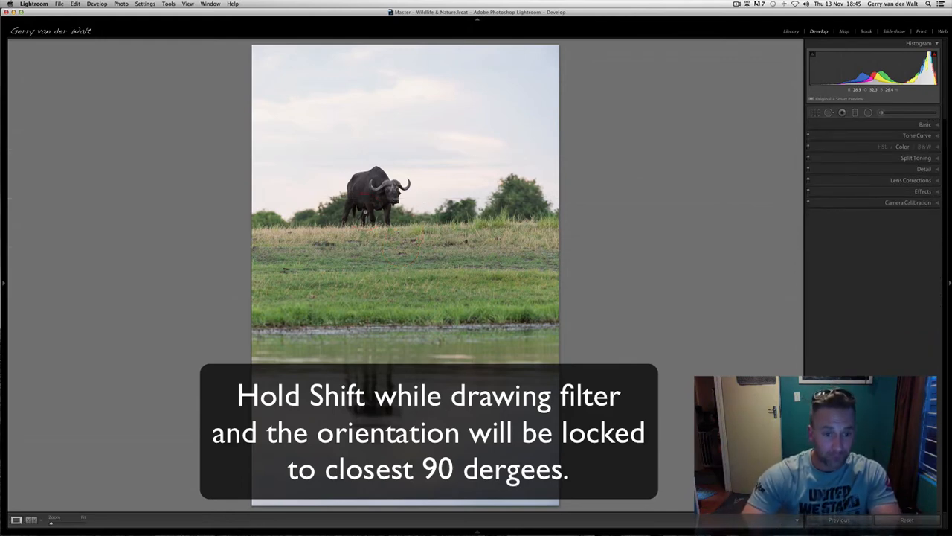
Select the Graduated Filter tool and draw a level filter across the sky
{"action": "left_click", "coordinate": [855, 113]}
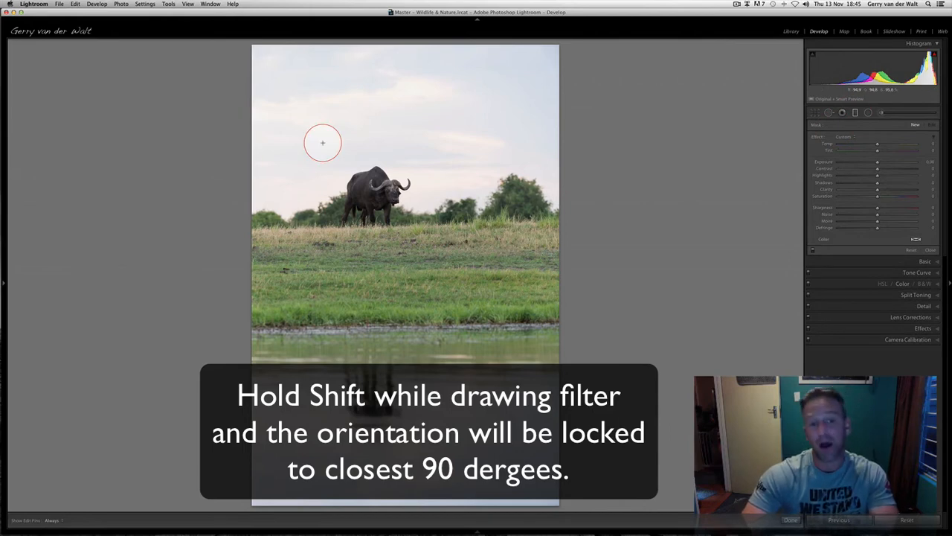
{"action": "left_click_drag", "start_coordinate": [323, 143], "coordinate": [465, 142]}
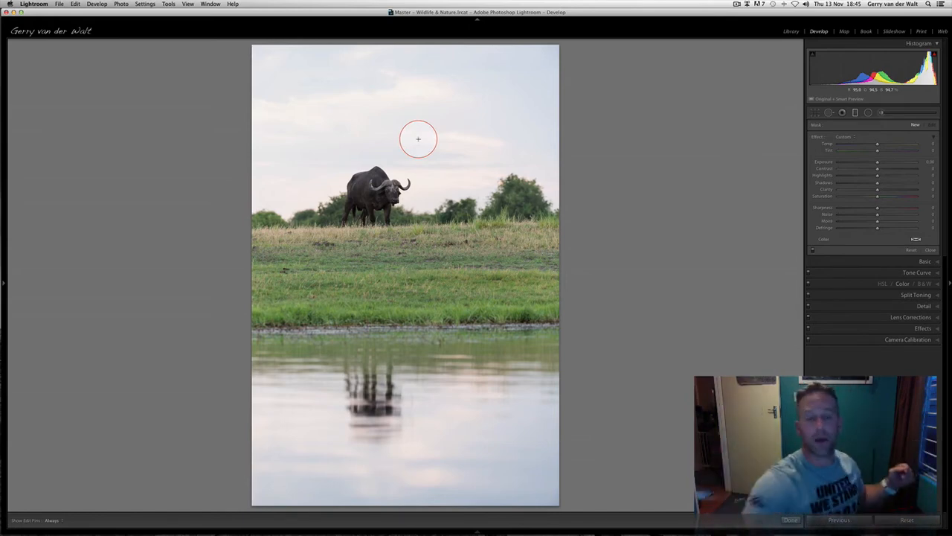
{"action": "left_click_drag", "start_coordinate": [418, 139], "coordinate": [406, 152]}
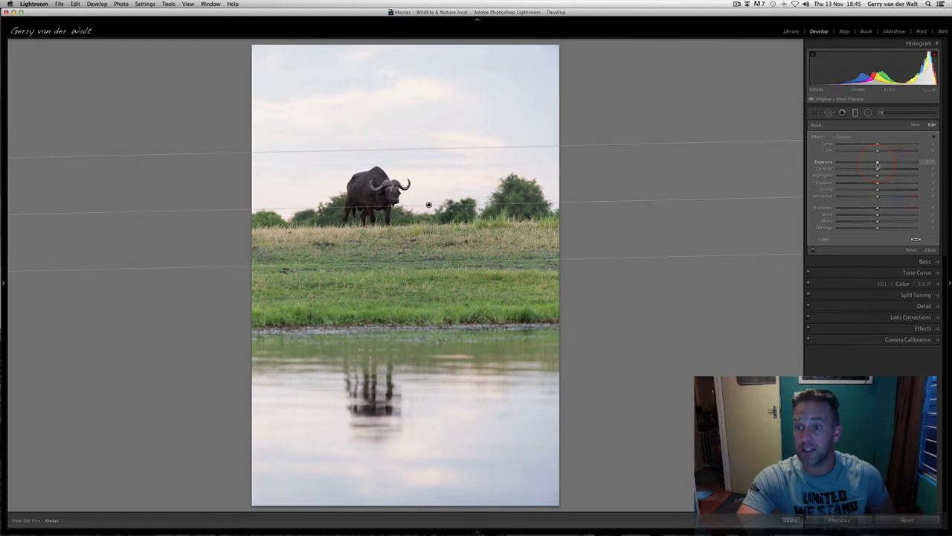
Lower the sky graduated filter's Exposure slider
{"action": "left_click_drag", "start_coordinate": [878, 162], "coordinate": [843, 162]}
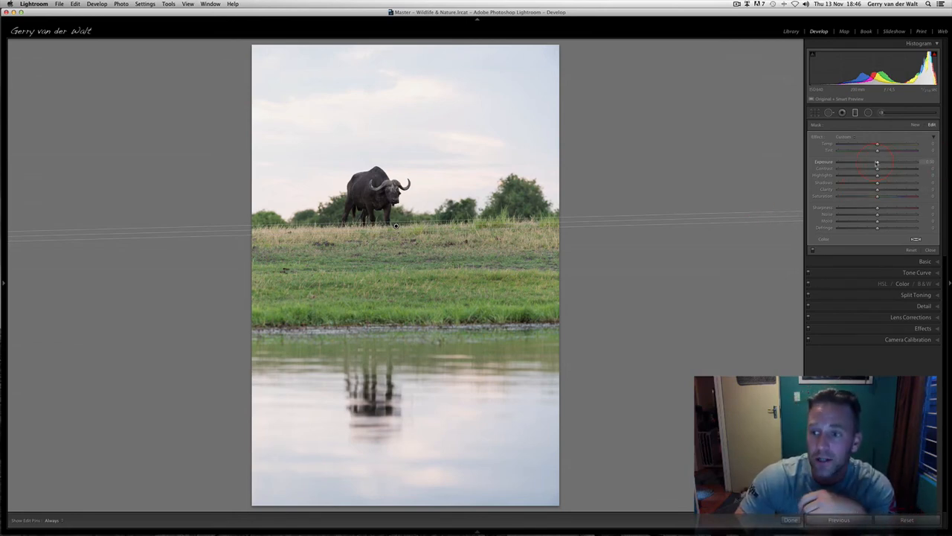
Drop the sky filter's Exposure to about -1.4 and raise its Shadows
{"action": "left_click_drag", "start_coordinate": [877, 162], "coordinate": [872, 162]}
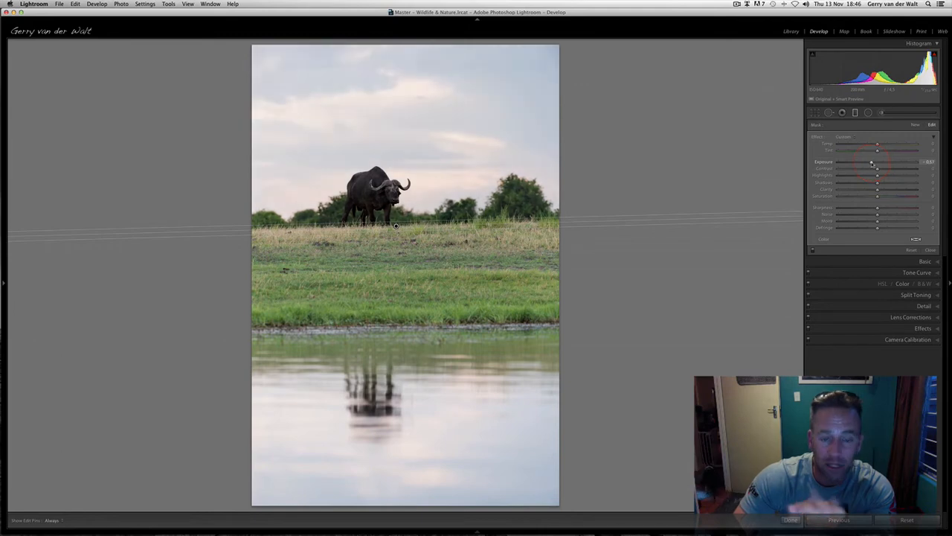
{"action": "left_click_drag", "start_coordinate": [878, 161], "coordinate": [865, 162]}
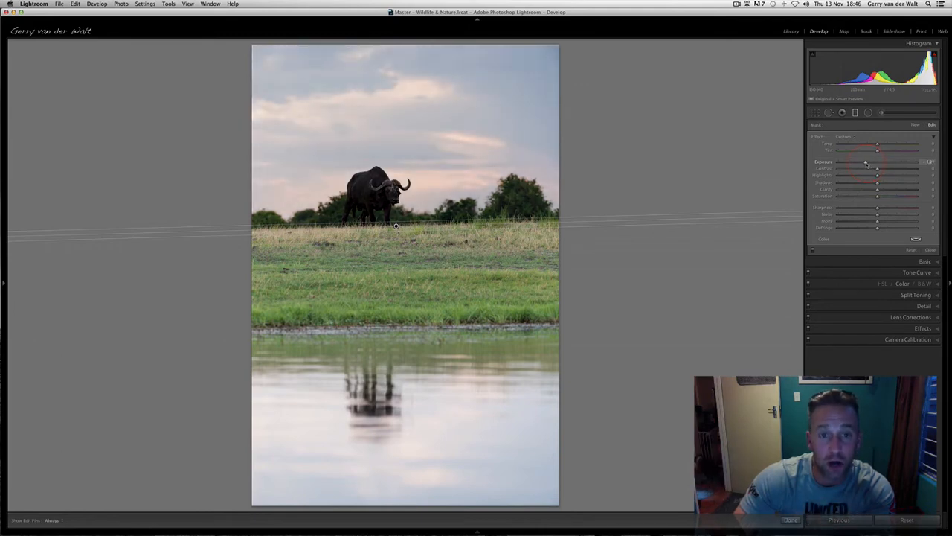
{"action": "left_click_drag", "start_coordinate": [865, 162], "coordinate": [861, 162]}
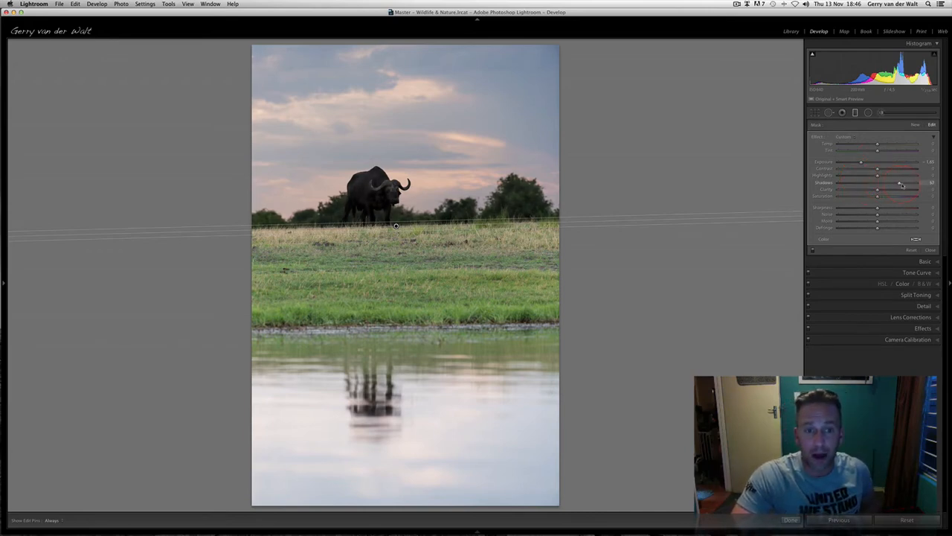
{"action": "left_click_drag", "start_coordinate": [900, 184], "coordinate": [912, 183]}
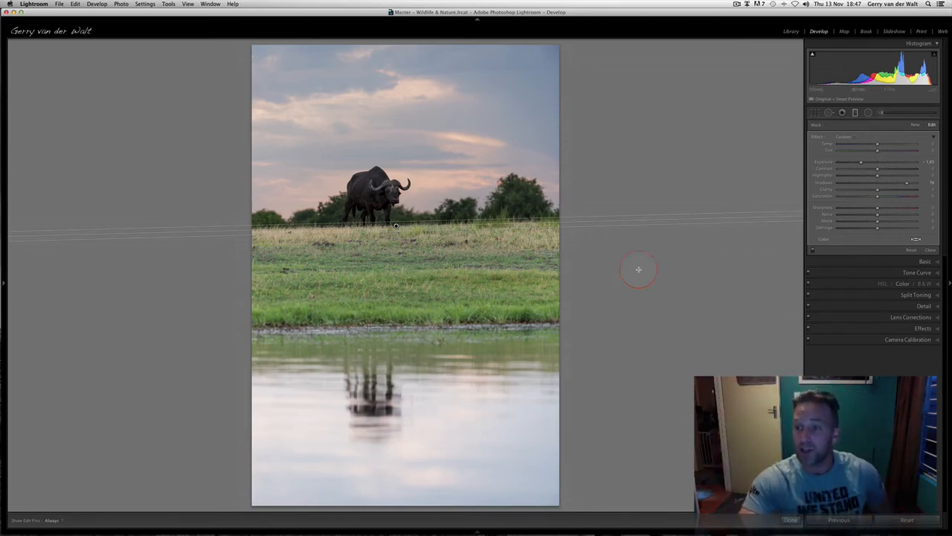
{"action": "left_click_drag", "start_coordinate": [861, 161], "coordinate": [858, 162]}
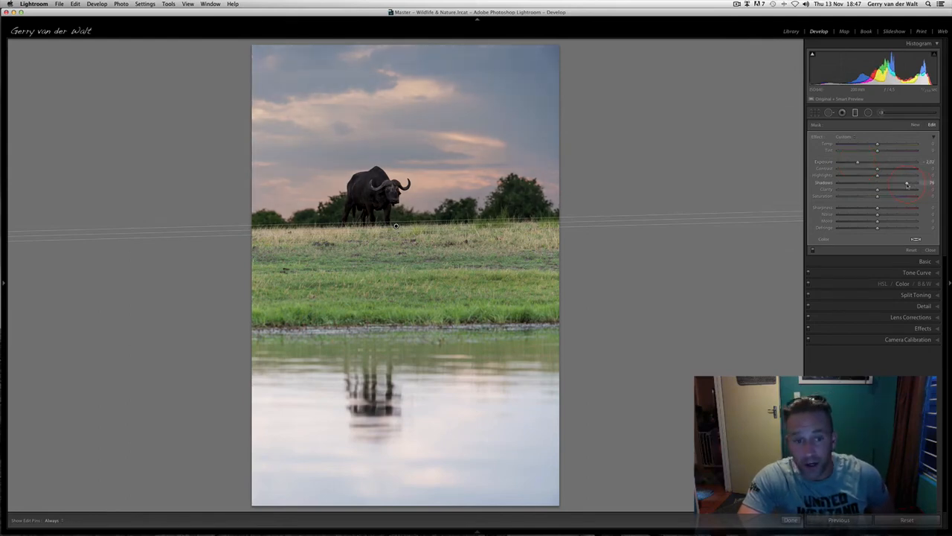
{"action": "left_click_drag", "start_coordinate": [906, 183], "coordinate": [916, 183]}
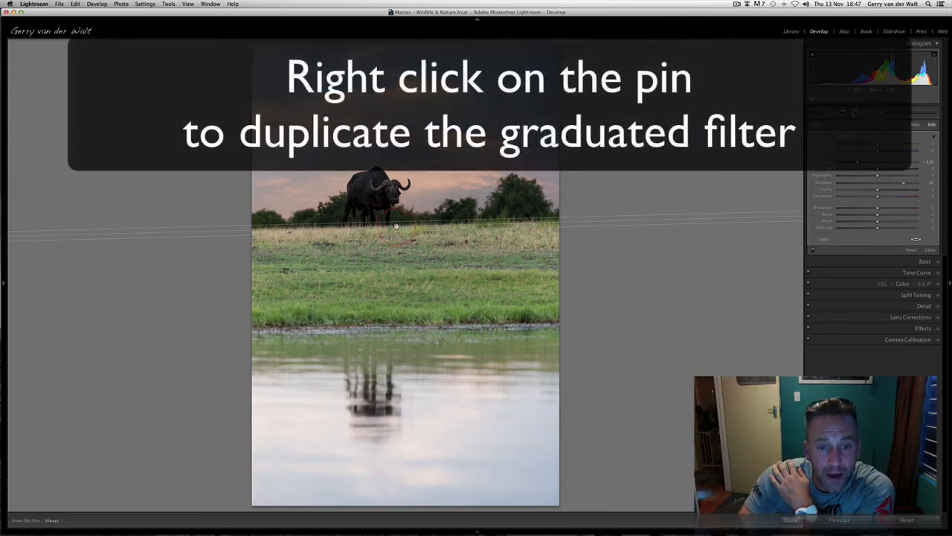
Duplicate the horizon graduated filter from its pin's context menu
{"action": "right_click", "coordinate": [396, 226]}
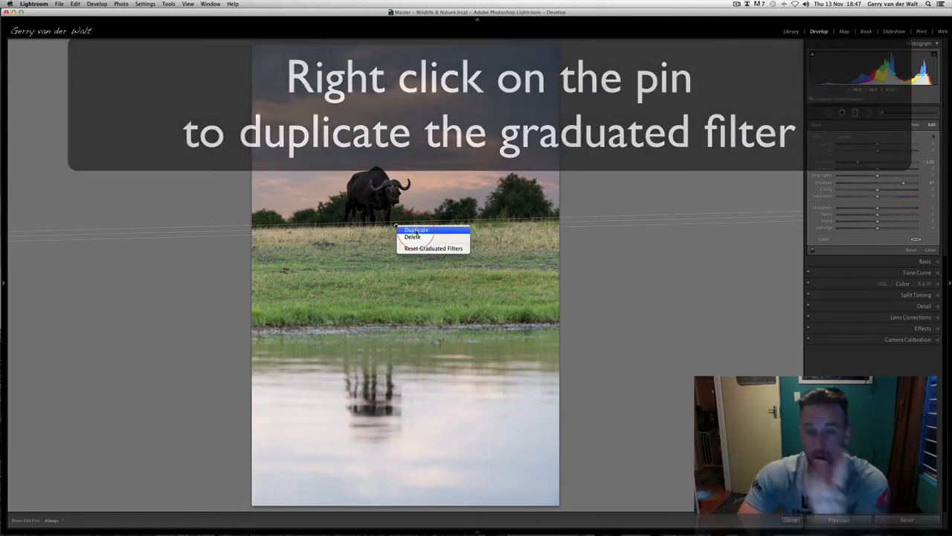
{"action": "left_click", "coordinate": [416, 229]}
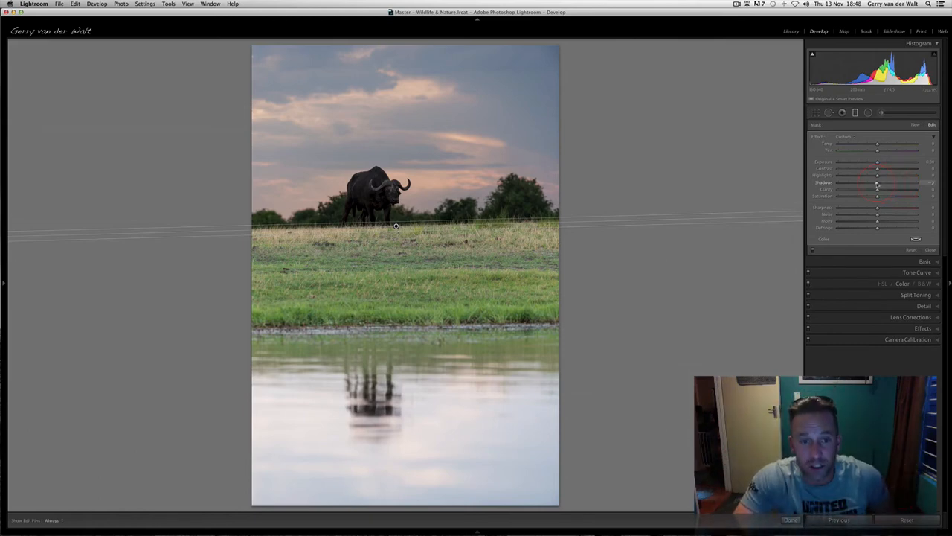
Set the duplicate filter's Shadows to about 55 and Saturation to about 16
{"action": "left_click_drag", "start_coordinate": [877, 183], "coordinate": [897, 183]}
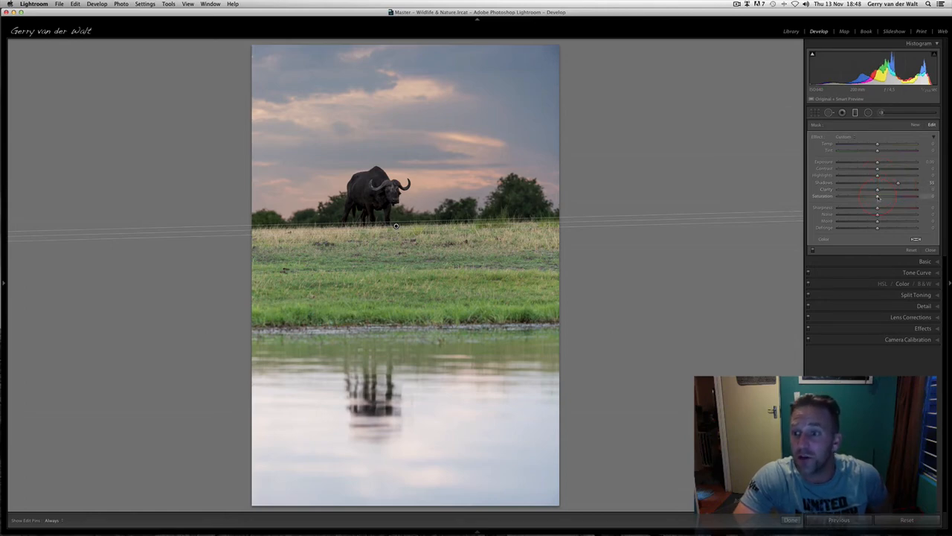
{"action": "left_click_drag", "start_coordinate": [878, 195], "coordinate": [897, 196]}
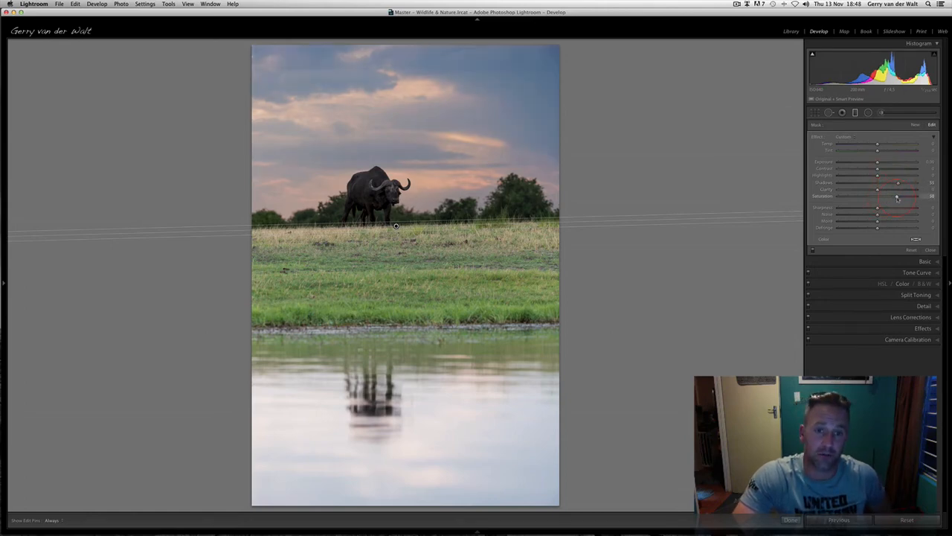
{"action": "left_click_drag", "start_coordinate": [896, 196], "coordinate": [885, 195]}
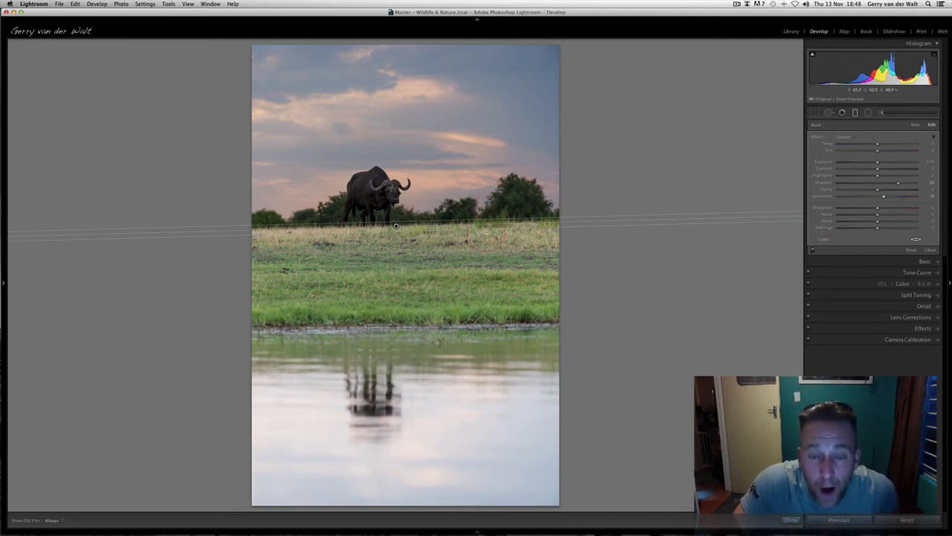
{"action": "left_click", "coordinate": [521, 261]}
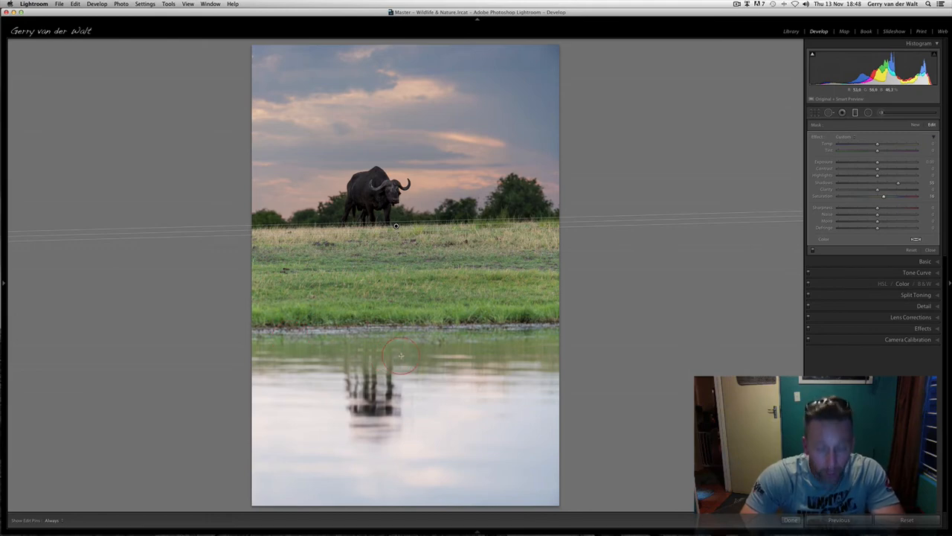
Move the copied filter to the waterline with Exposure about -0.34 and Shadows about -50
{"action": "left_click_drag", "start_coordinate": [401, 356], "coordinate": [402, 327]}
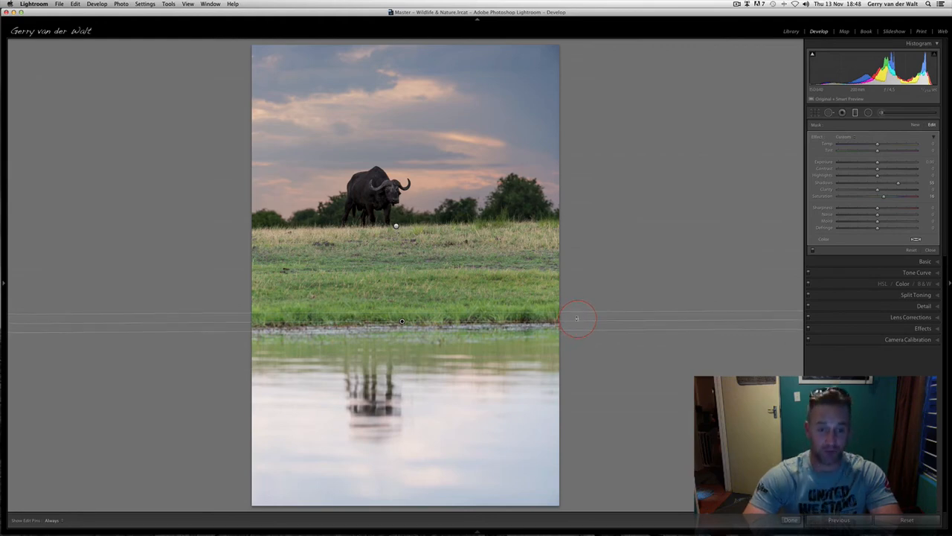
{"action": "left_click_drag", "start_coordinate": [576, 318], "coordinate": [461, 305]}
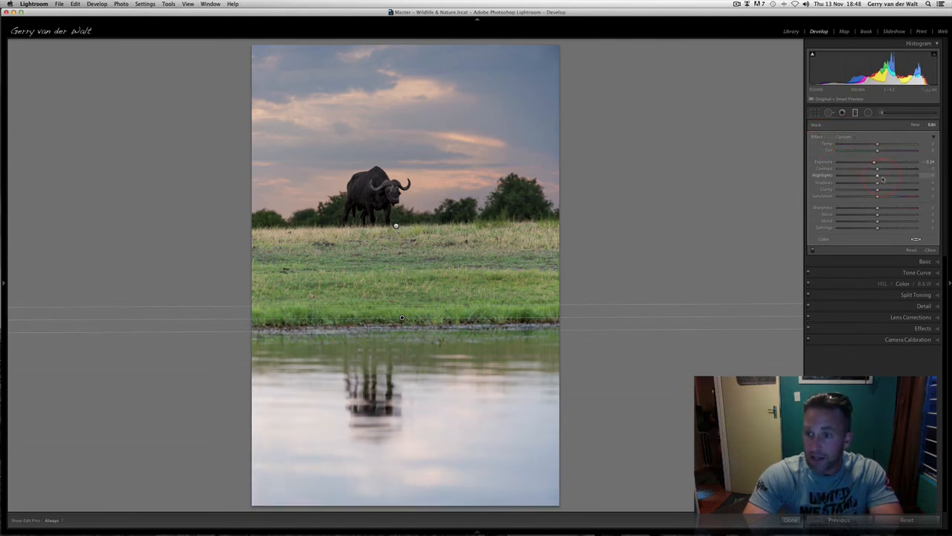
{"action": "left_click_drag", "start_coordinate": [878, 182], "coordinate": [874, 182]}
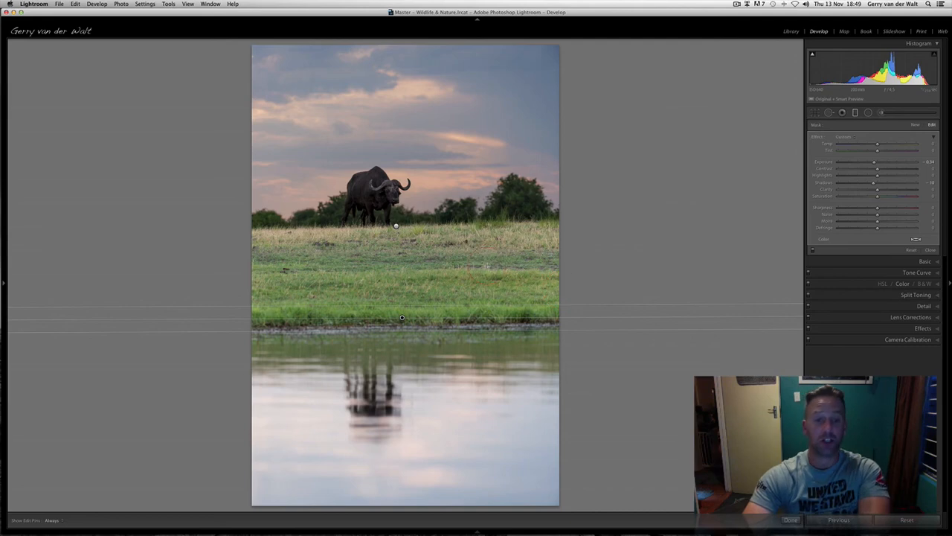
Toggle the edit pins' visibility with H to view the photo unobstructed
{"action": "key", "text": "h"}
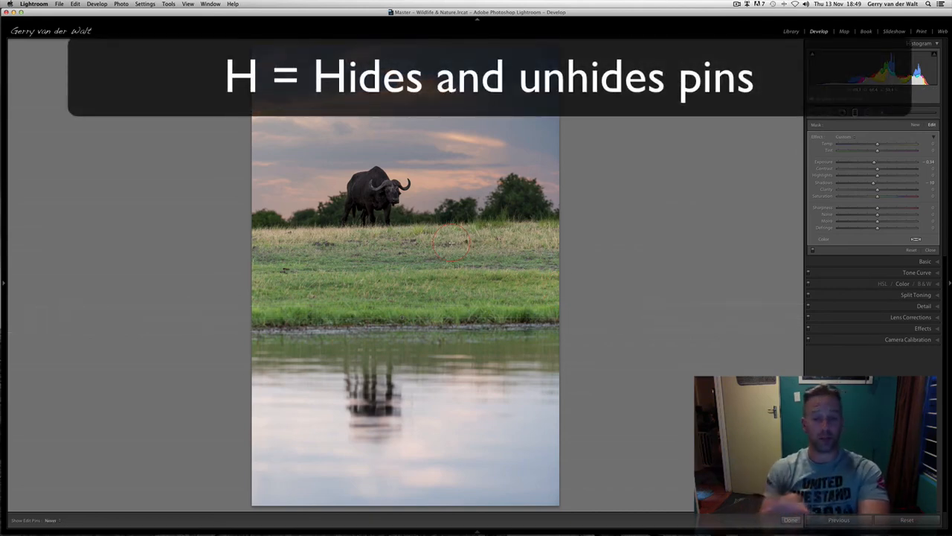
{"action": "key", "text": "h"}
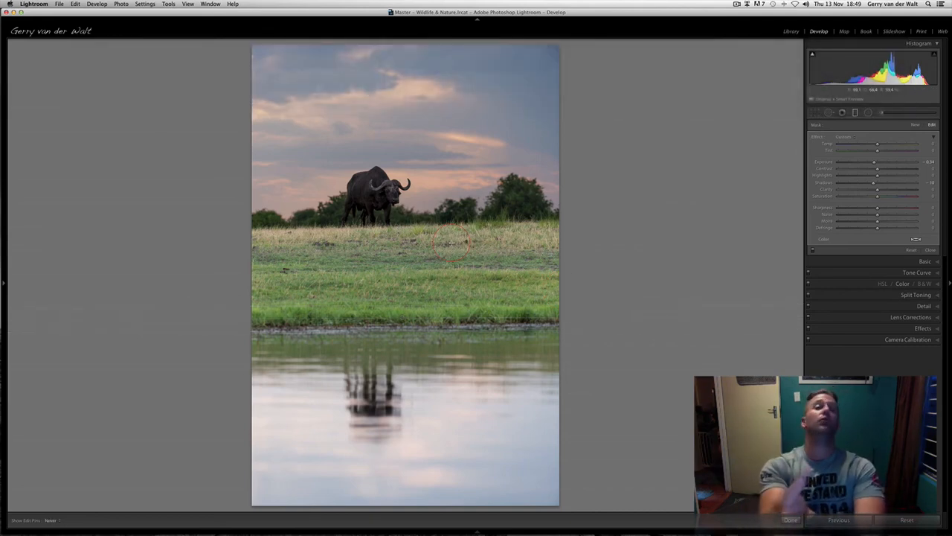